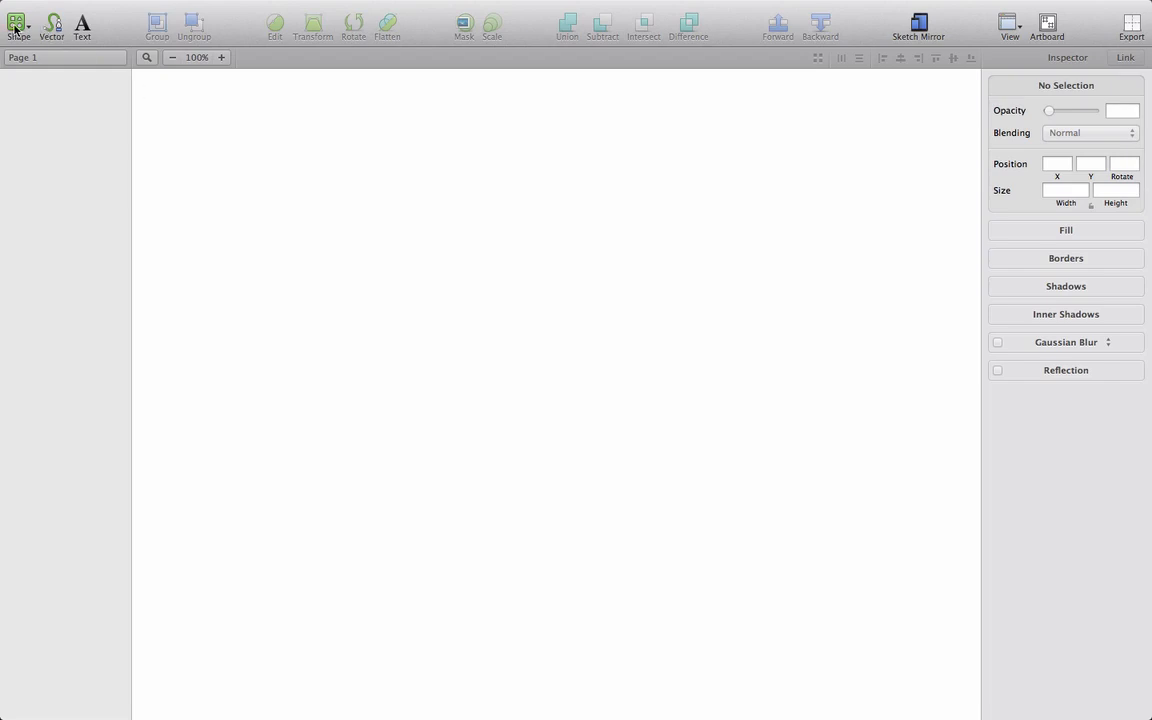
Step: Draw a 192×192 px grey square on the canvas with the Rectangle shape
{"action": "left_click", "coordinate": [18, 22]}
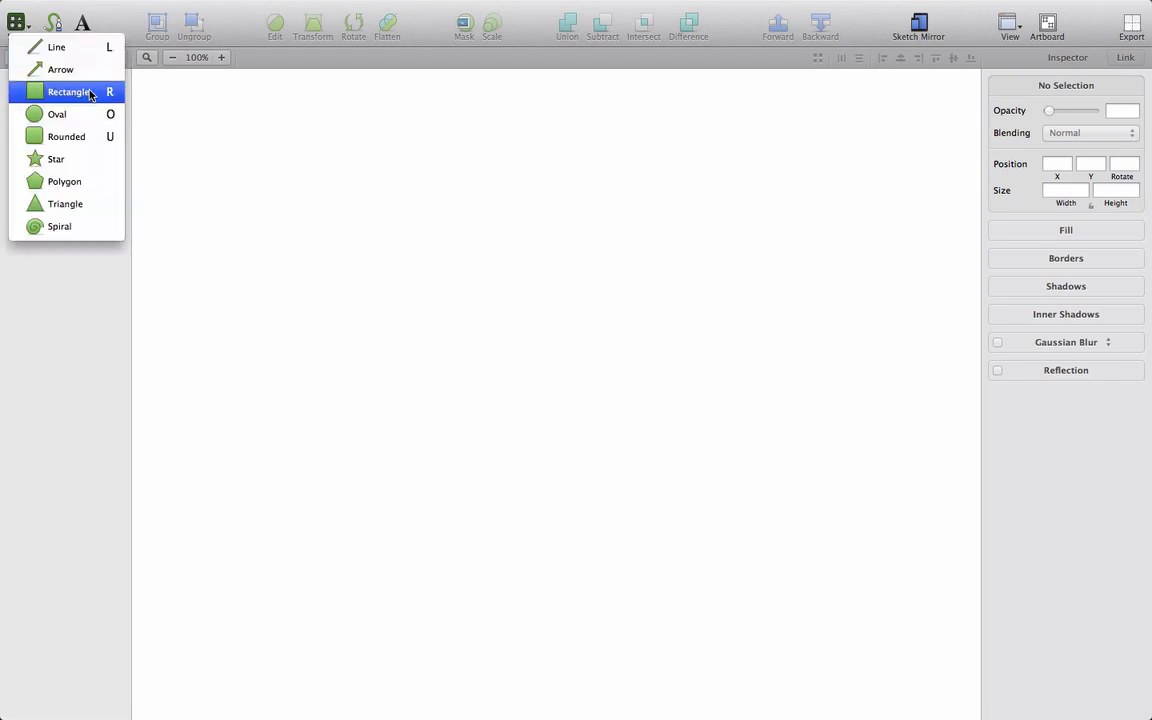
{"action": "left_click", "coordinate": [68, 92]}
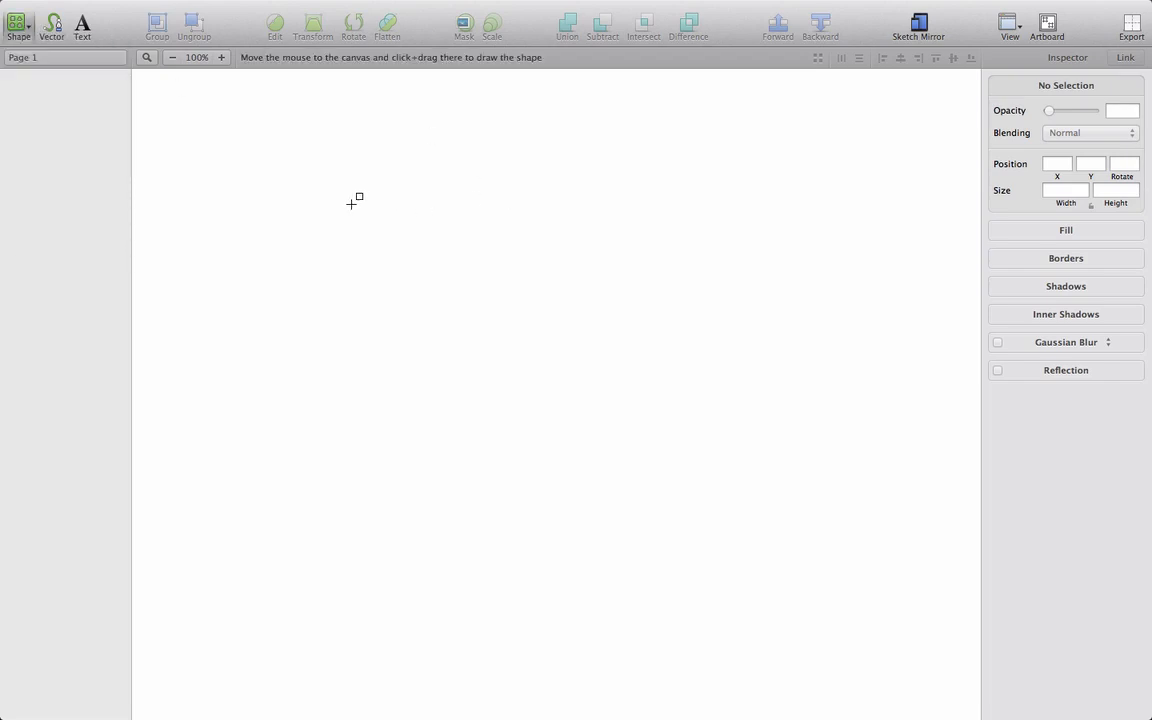
{"action": "left_click_drag", "start_coordinate": [352, 196], "coordinate": [386, 240]}
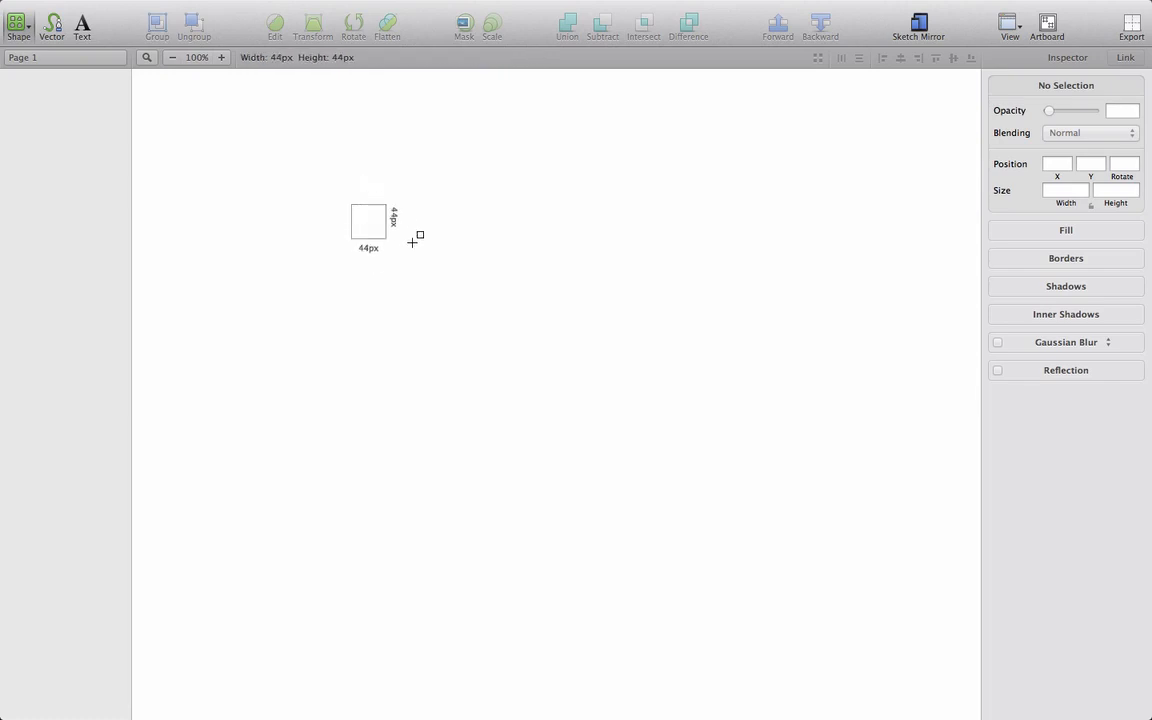
{"action": "left_click_drag", "start_coordinate": [350, 204], "coordinate": [504, 360]}
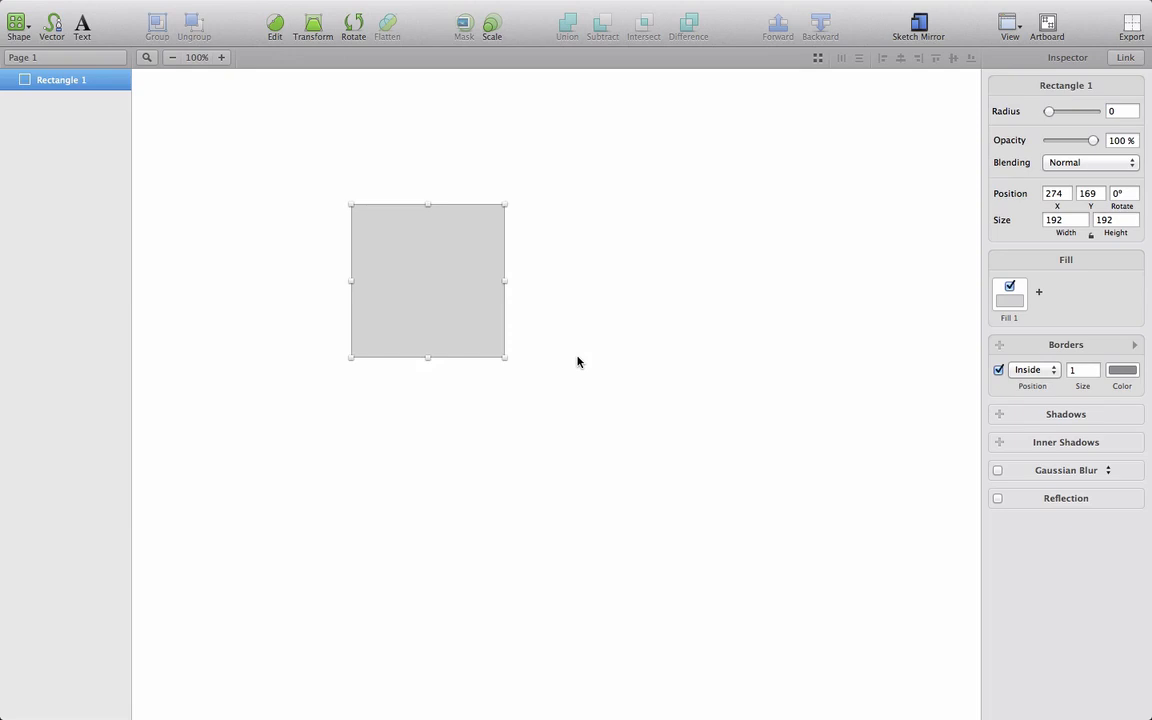
{"action": "mouse_move", "coordinate": [808, 394]}
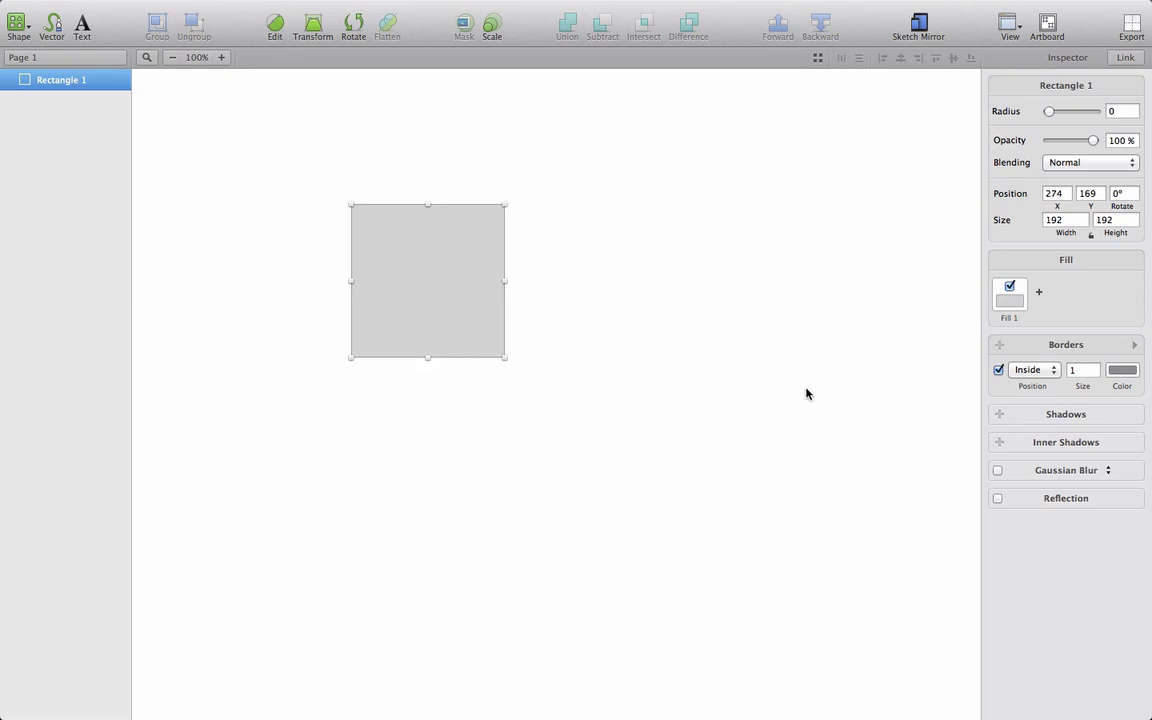
Step: Turn off the square's border in the Inspector
{"action": "left_click", "coordinate": [998, 370]}
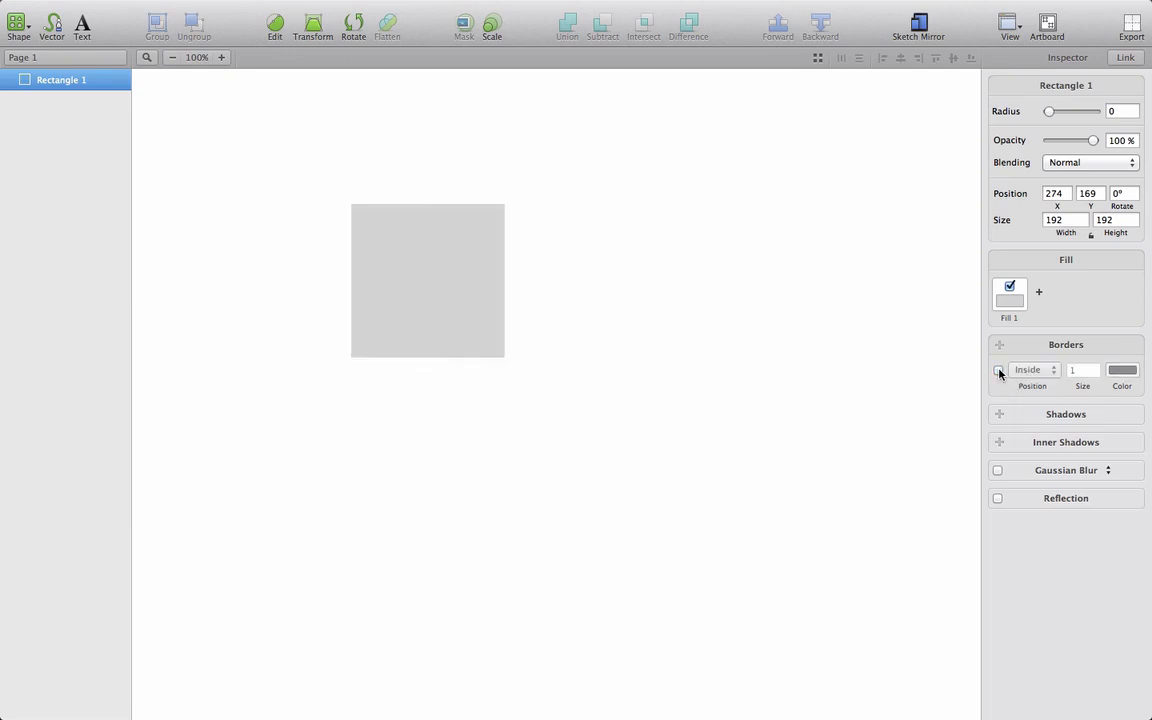
{"action": "left_click", "coordinate": [998, 368]}
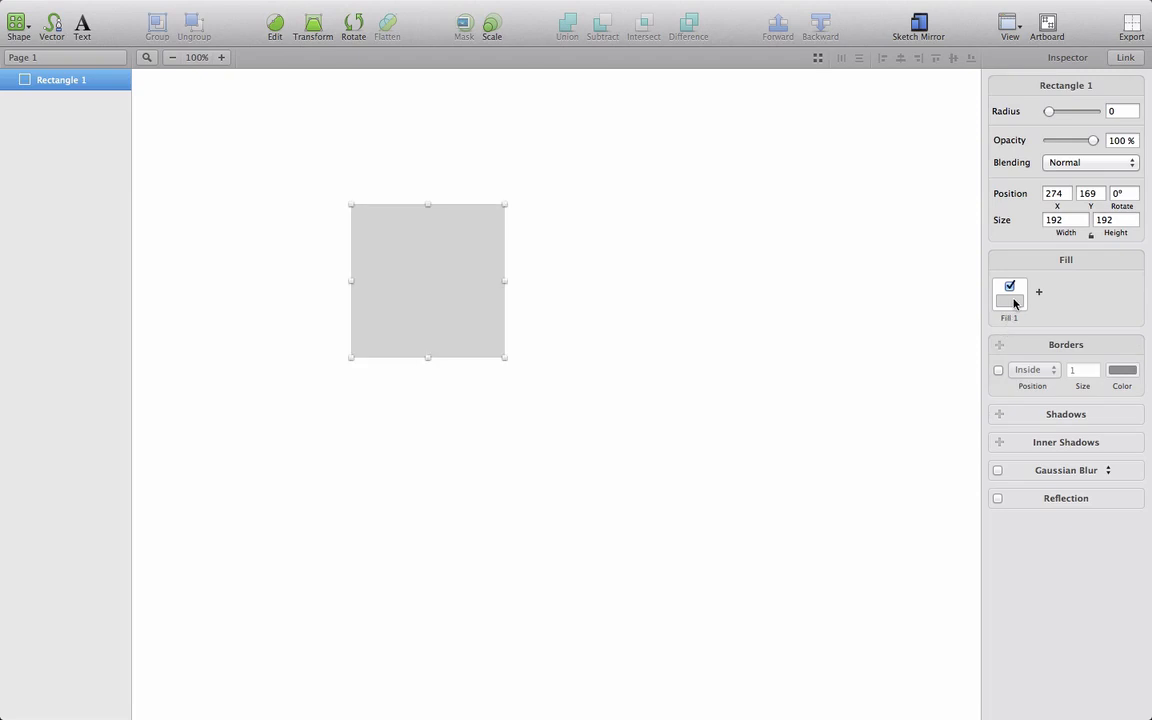
Step: Show the square's fill colour D8D8D8 as HSB values, then back as RGB
{"action": "left_click", "coordinate": [1008, 290]}
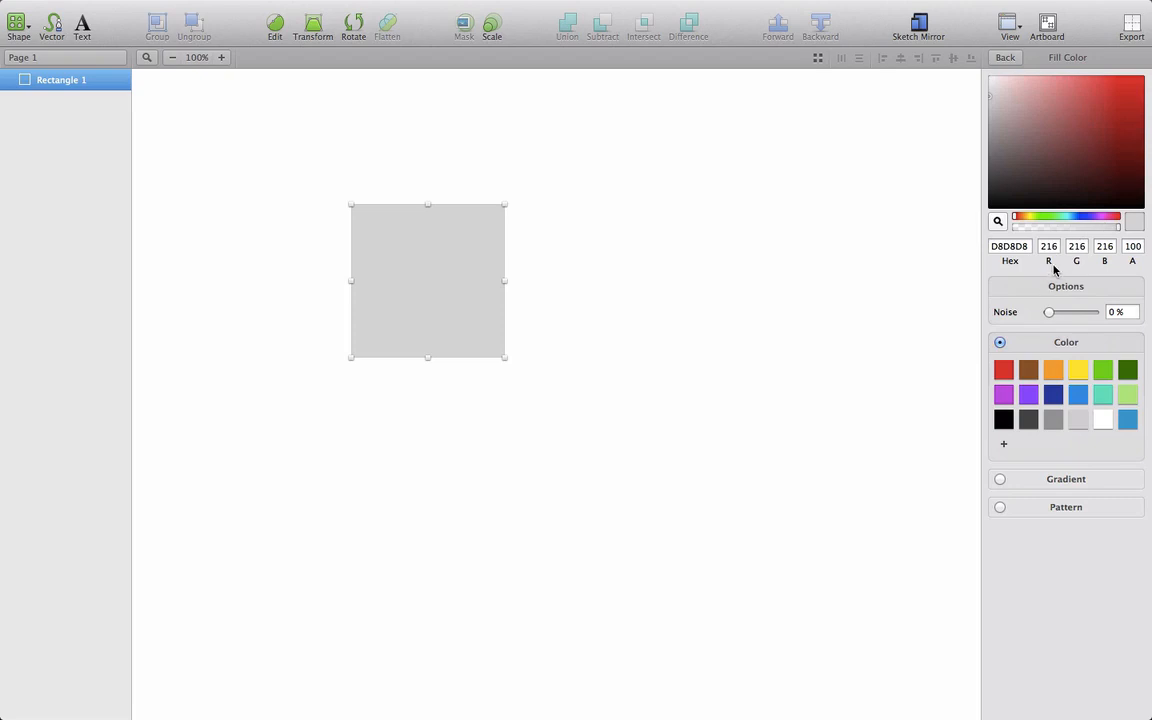
{"action": "mouse_move", "coordinate": [1100, 264]}
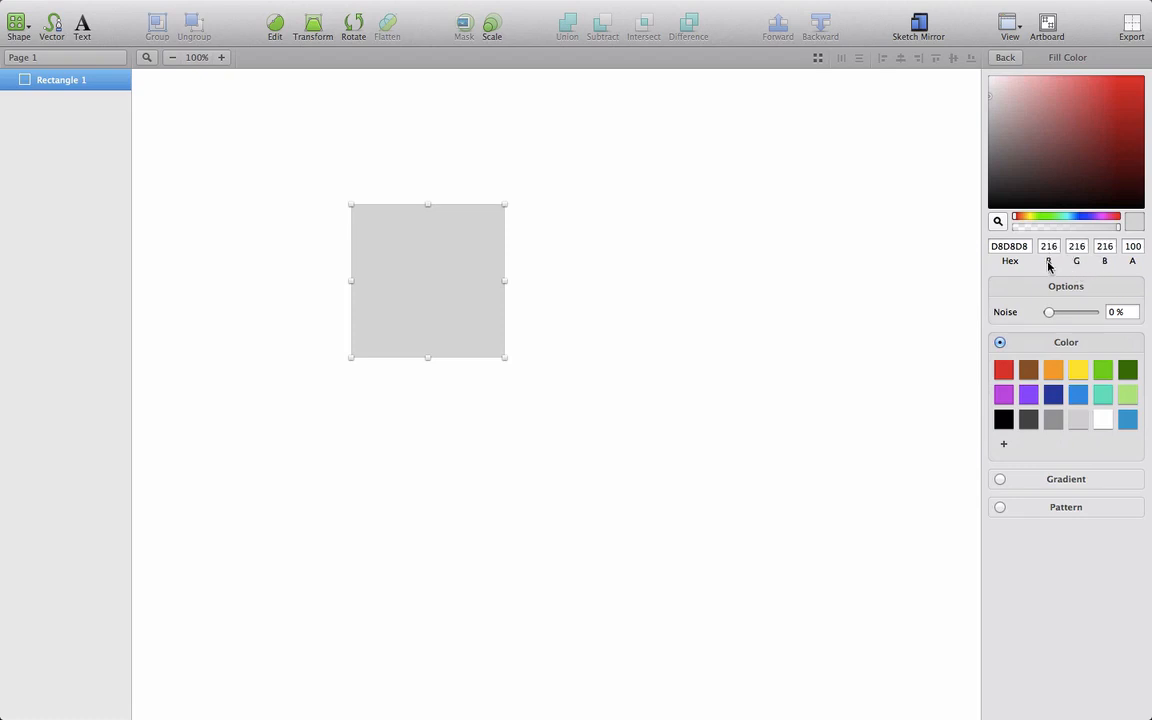
{"action": "left_click", "coordinate": [1048, 260]}
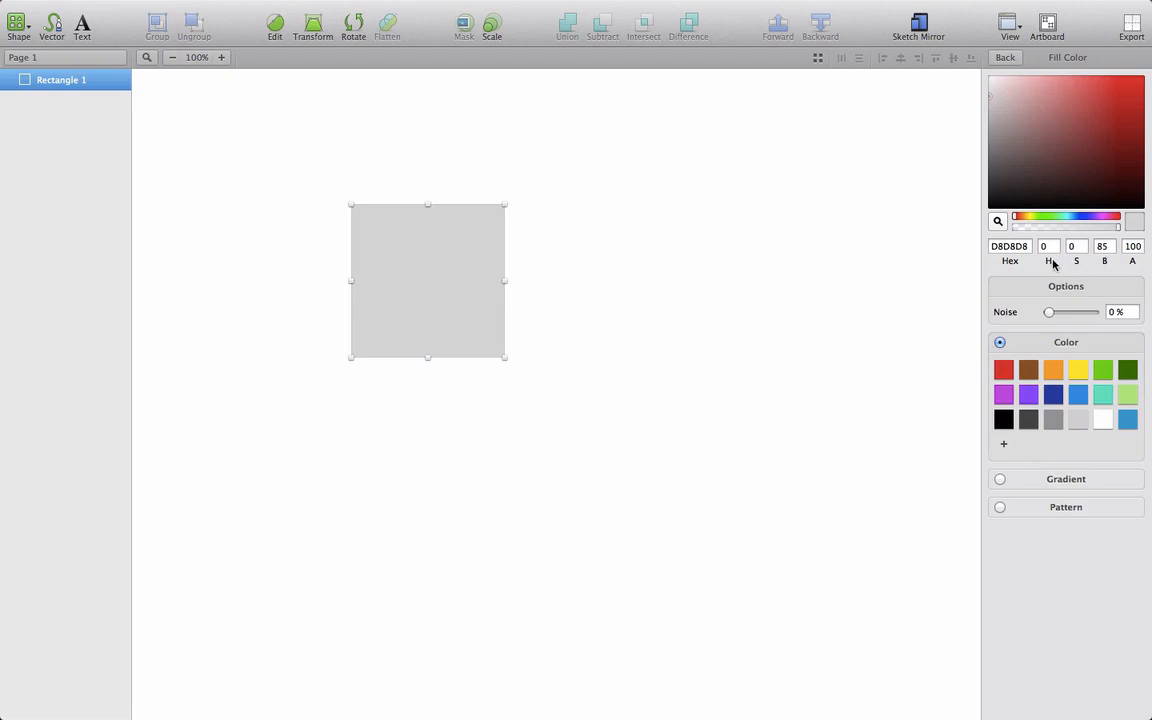
{"action": "left_click", "coordinate": [1076, 260]}
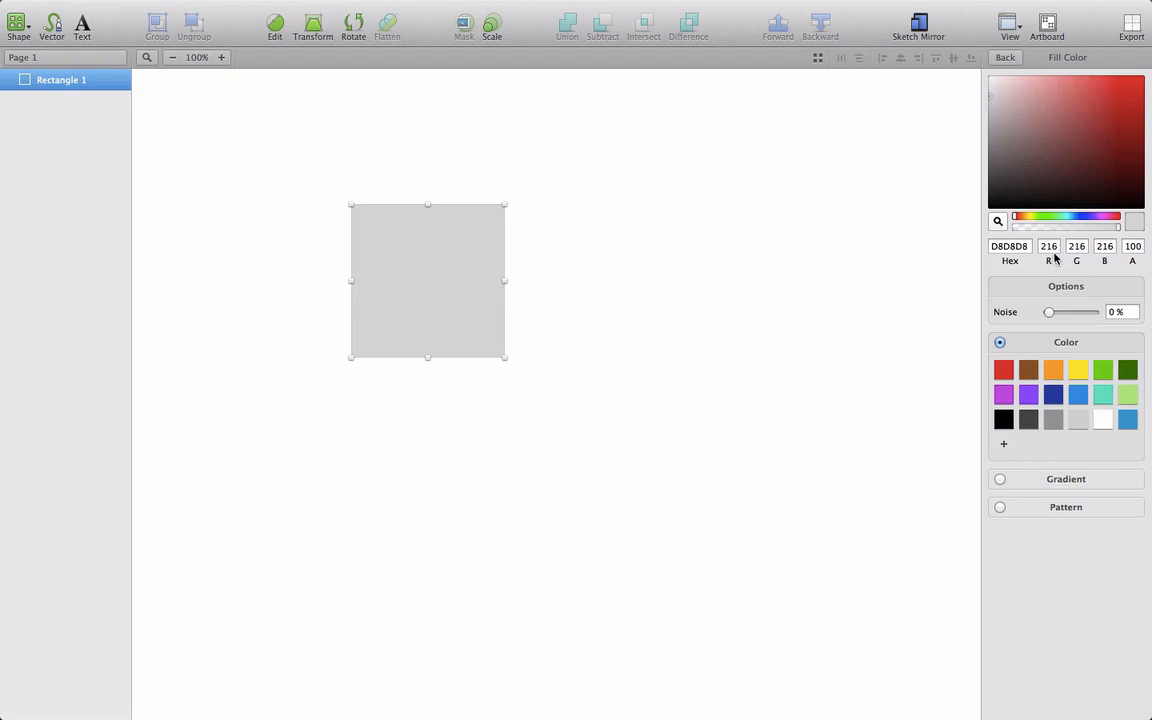
{"action": "mouse_move", "coordinate": [1084, 264]}
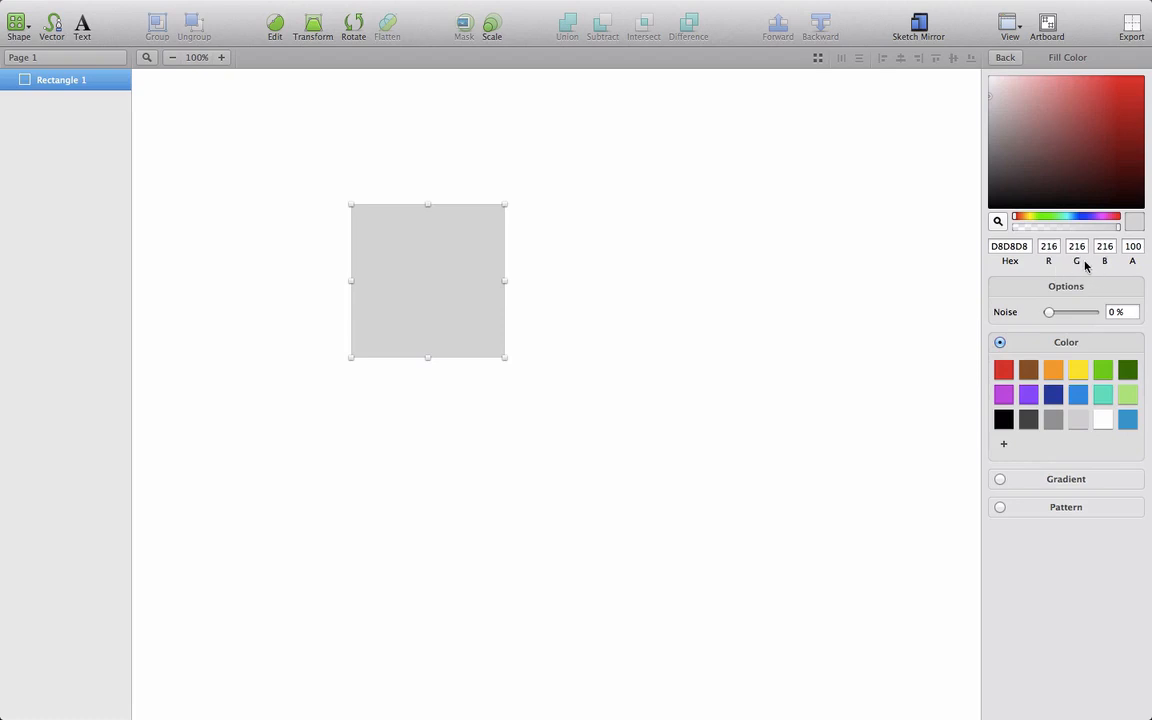
{"action": "mouse_move", "coordinate": [1104, 270]}
{"action": "type", "text": "0"}
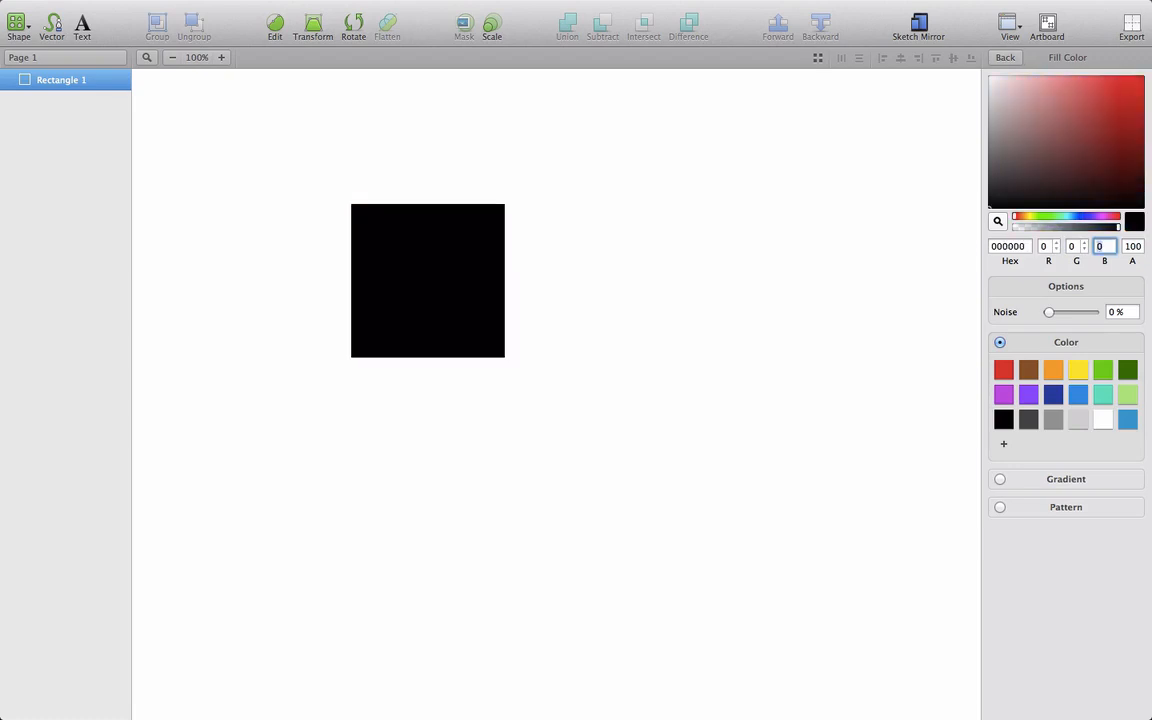
{"action": "left_click", "coordinate": [428, 280]}
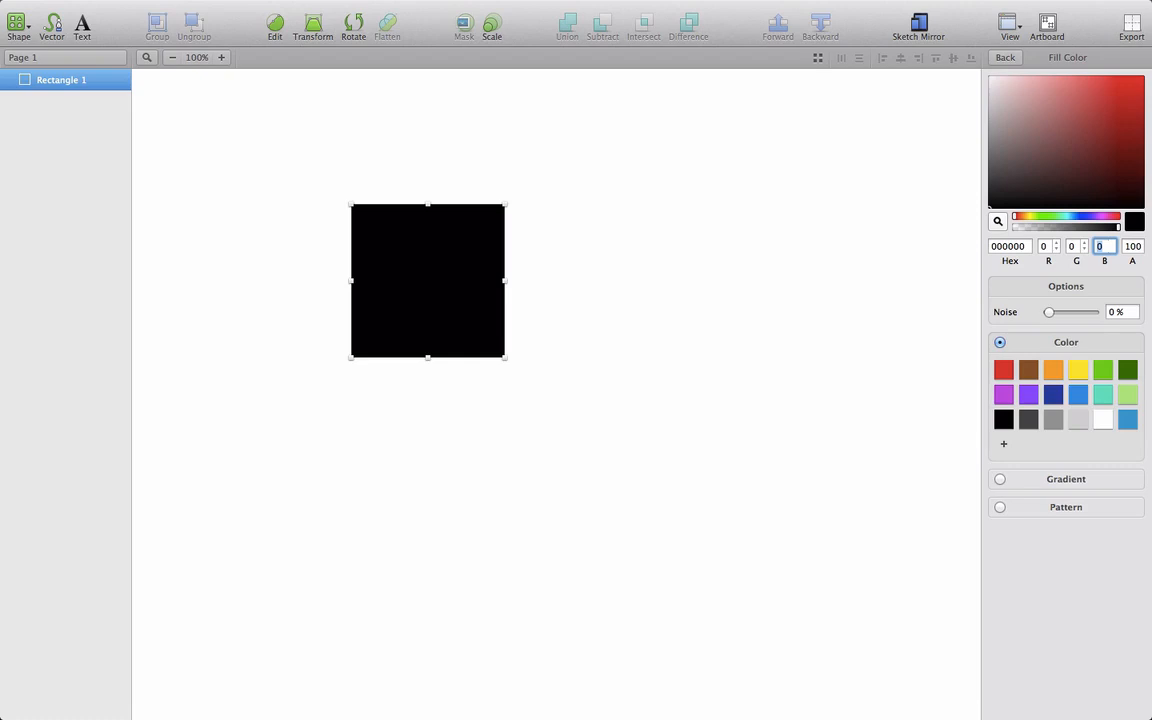
{"action": "mouse_move", "coordinate": [1128, 218]}
{"action": "type", "text": "255"}
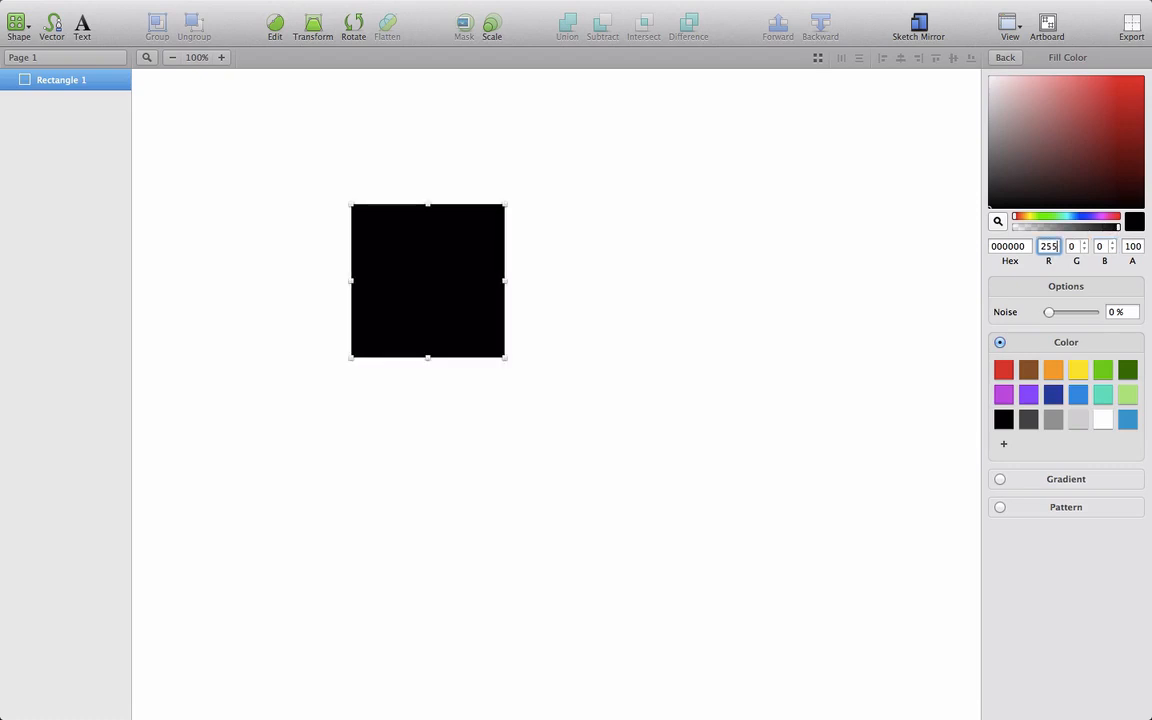
Step: Set the fill's red to 255, then its green to 255, turning the square red then yellow
{"action": "left_click", "coordinate": [1004, 368]}
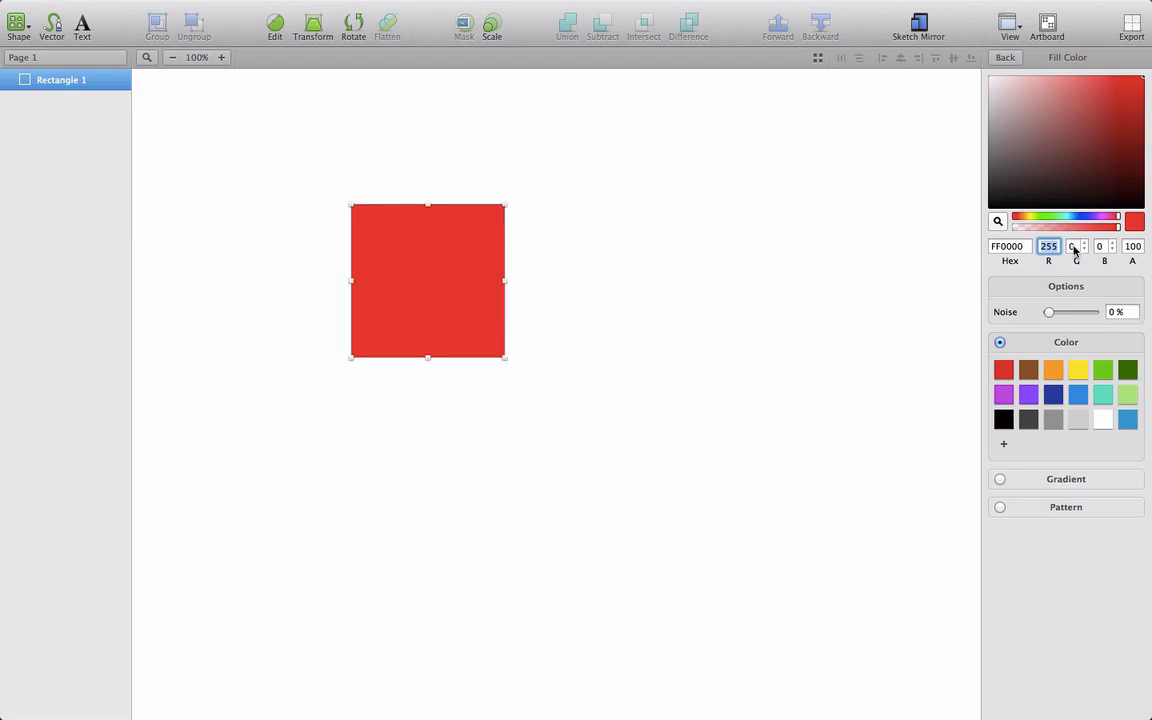
{"action": "left_click", "coordinate": [1076, 246]}
{"action": "type", "text": "255"}
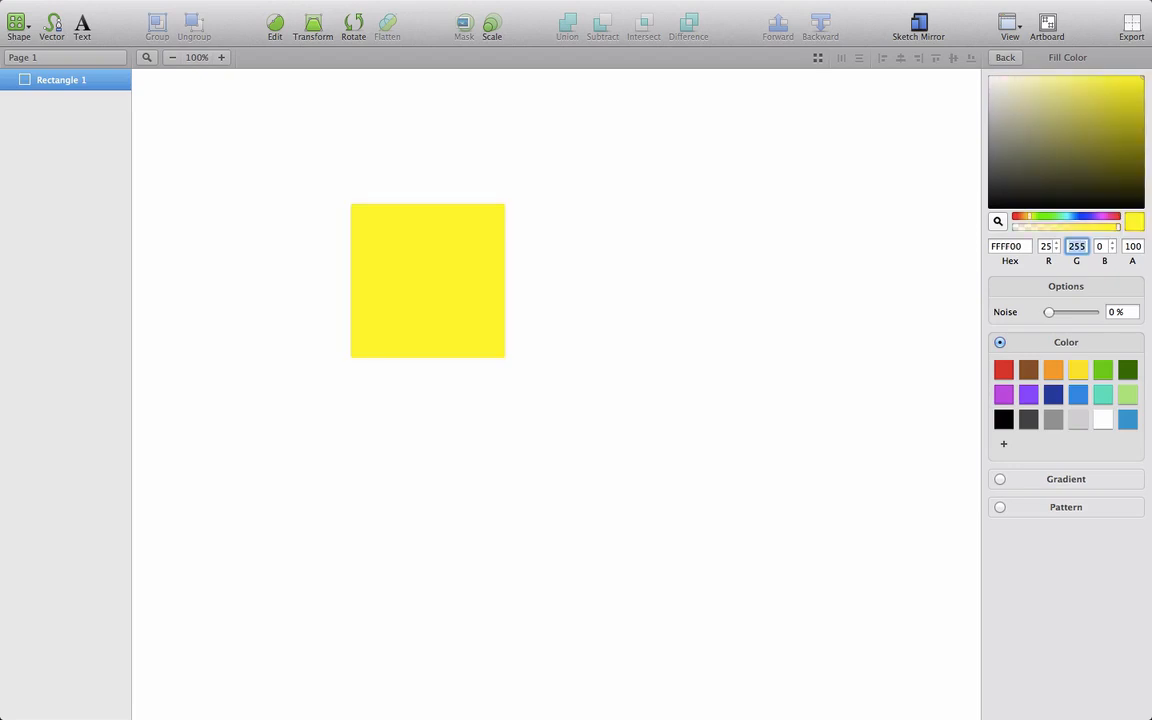
{"action": "left_click", "coordinate": [428, 280]}
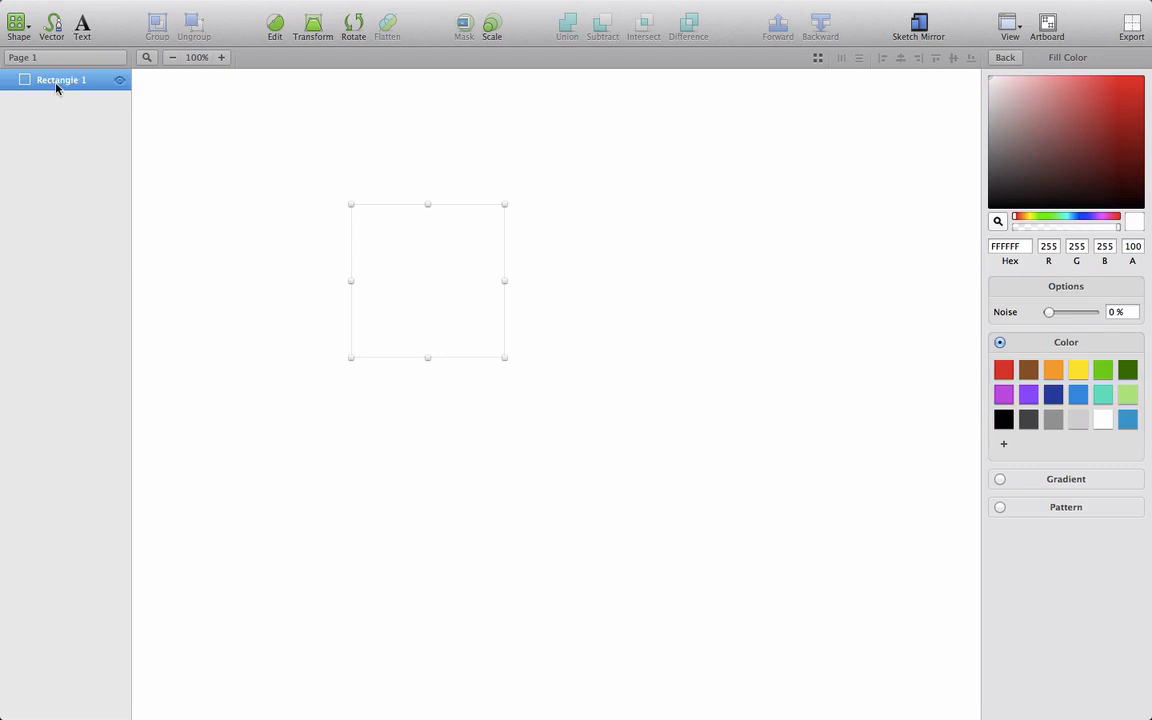
{"action": "mouse_move", "coordinate": [1048, 268]}
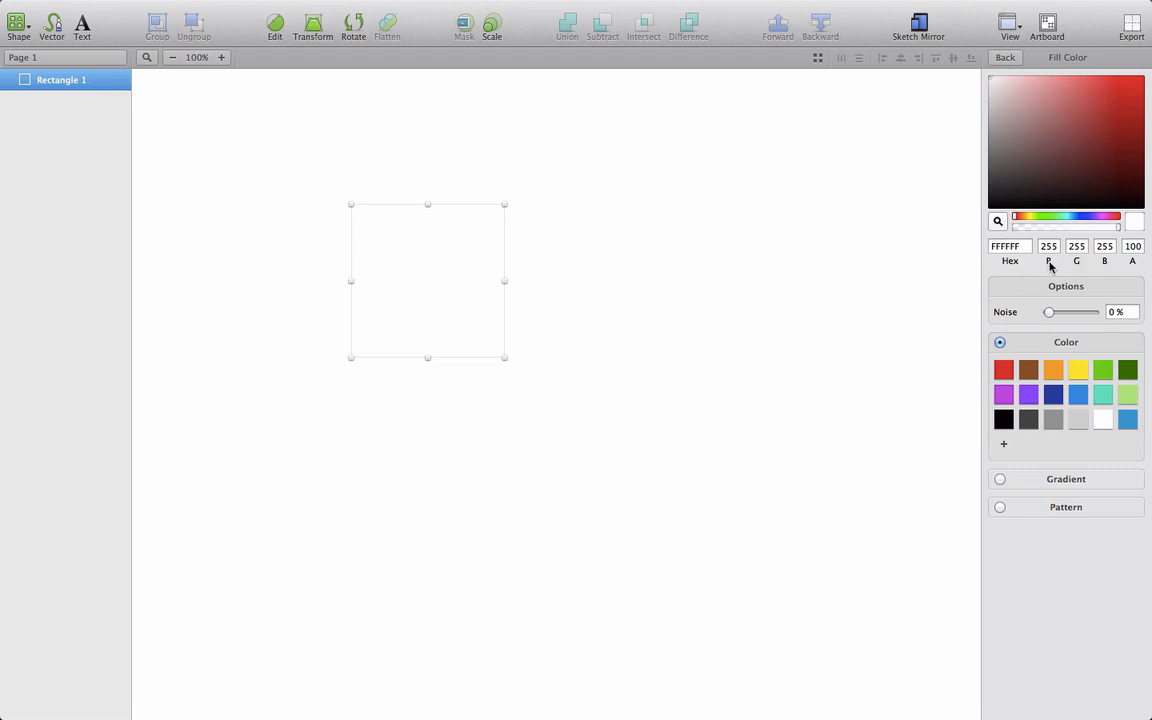
Step: Switch the fill to HSB and raise the hue through green and blue to red at 360
{"action": "left_click", "coordinate": [1048, 260]}
{"action": "type", "text": "120"}
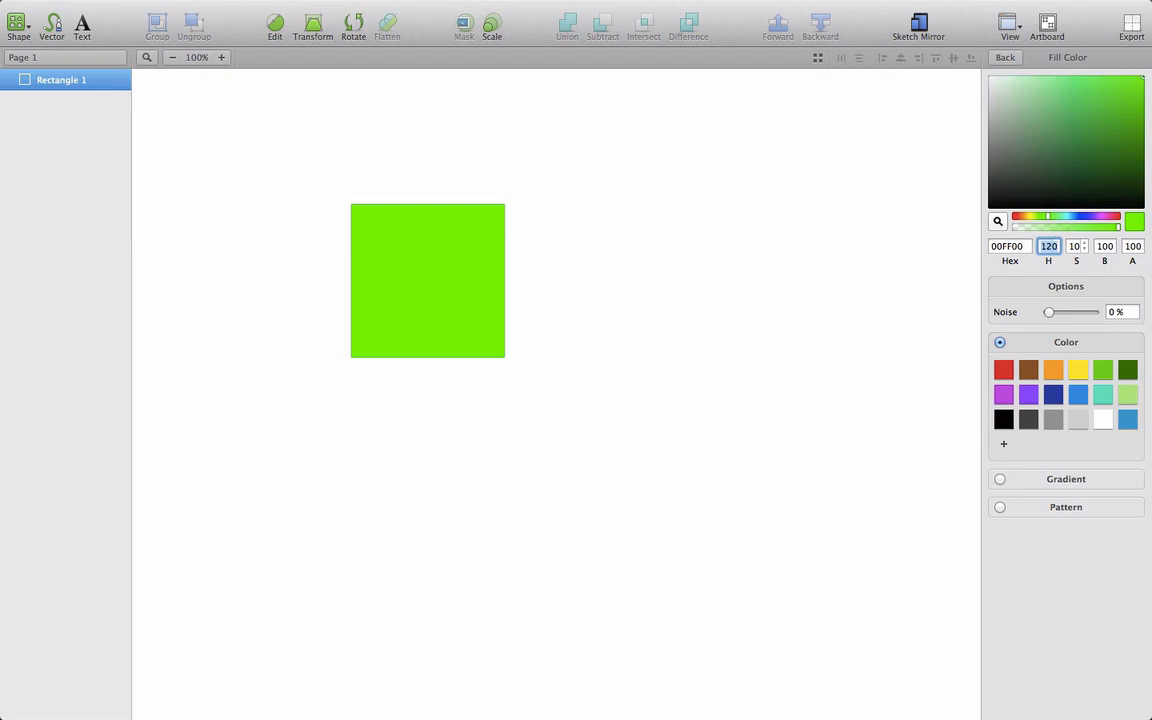
{"action": "left_click", "coordinate": [428, 280]}
{"action": "type", "text": "240"}
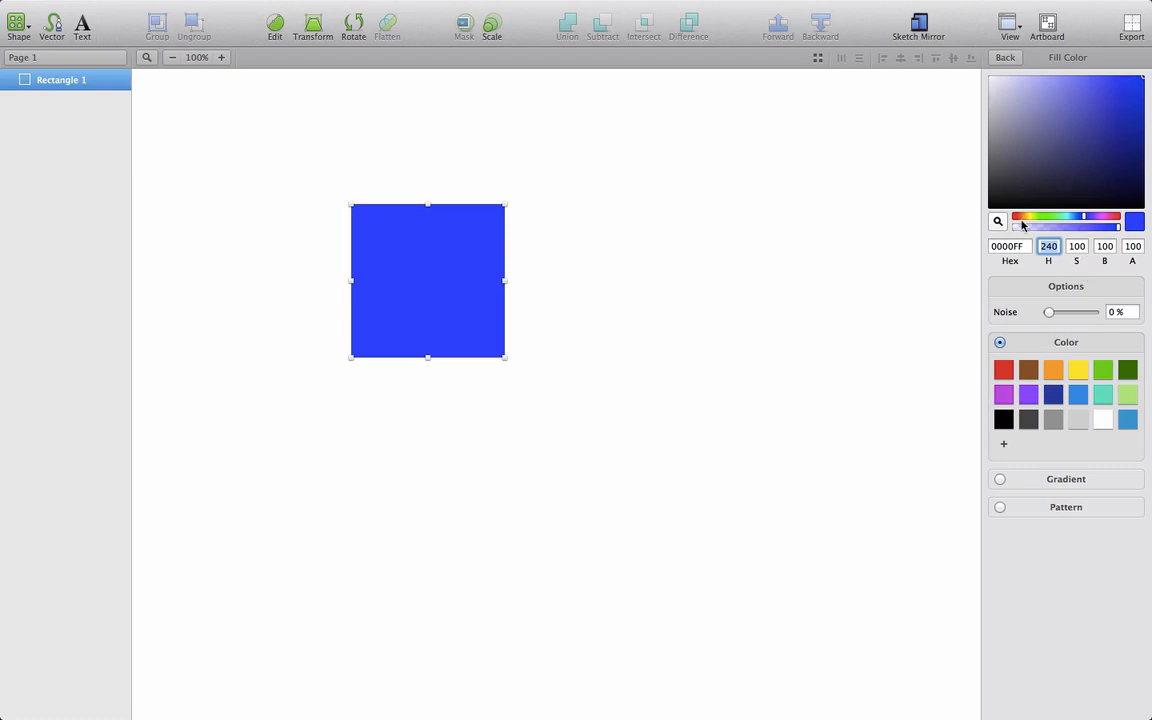
{"action": "left_click_drag", "start_coordinate": [1084, 222], "coordinate": [1108, 222]}
{"action": "type", "text": "360"}
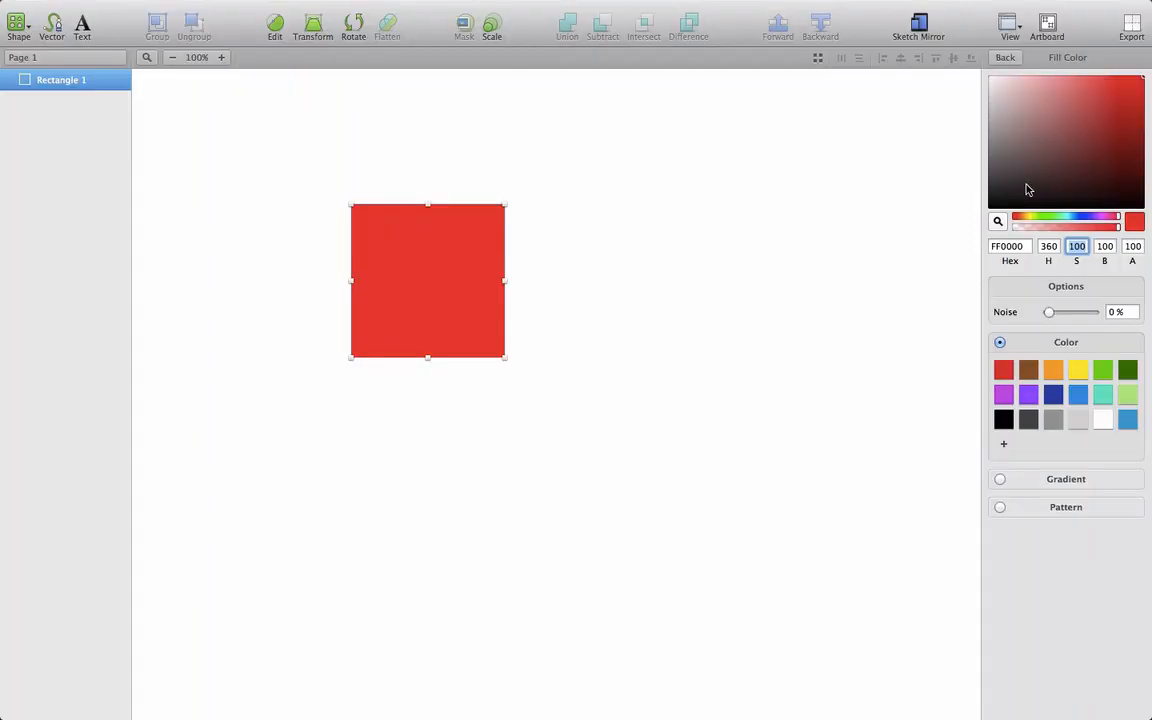
{"action": "mouse_move", "coordinate": [1024, 188]}
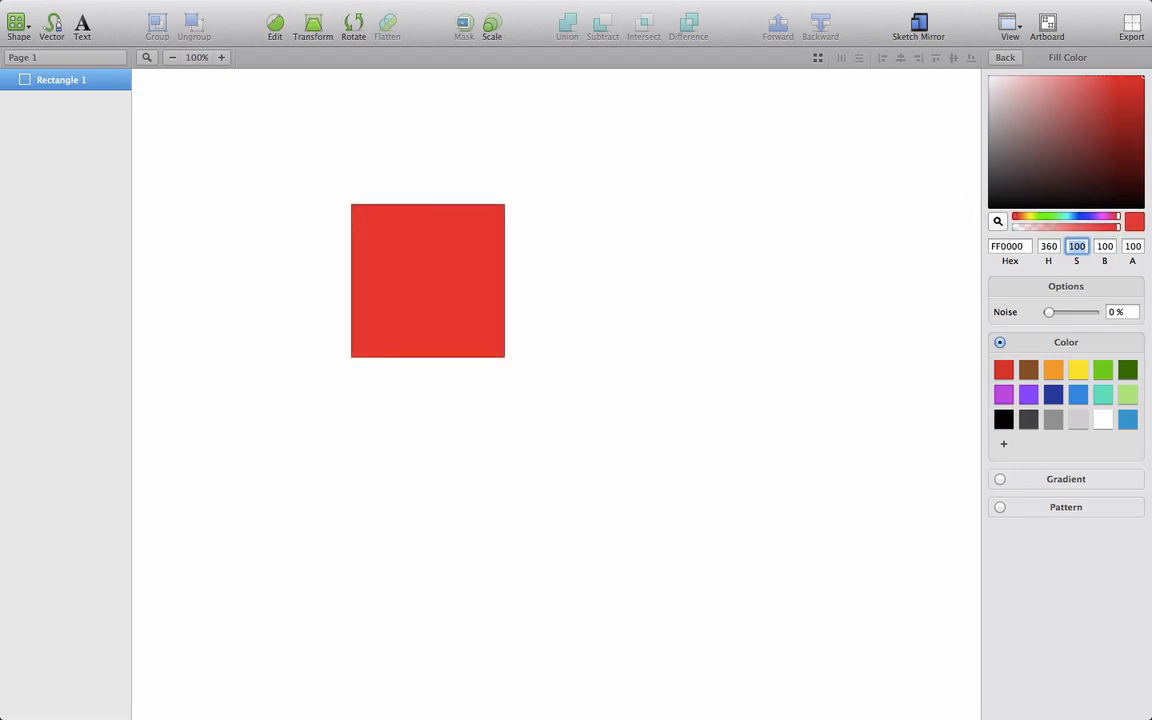
{"action": "left_click", "coordinate": [428, 280]}
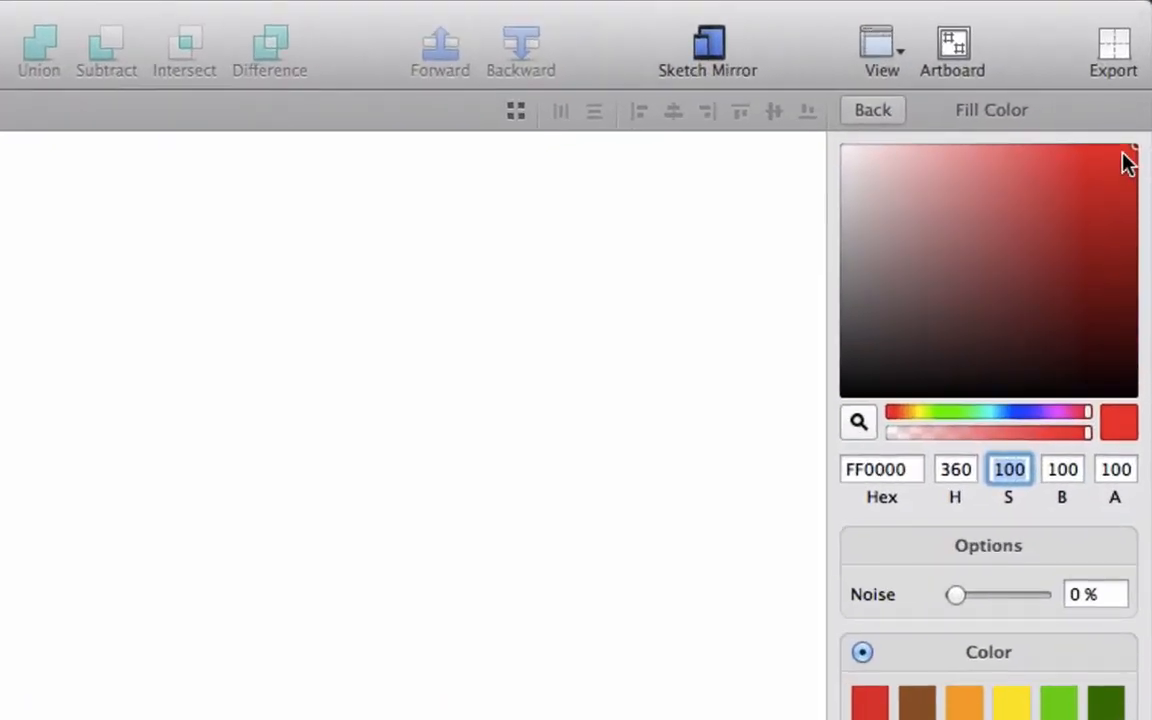
{"action": "left_click", "coordinate": [1016, 148]}
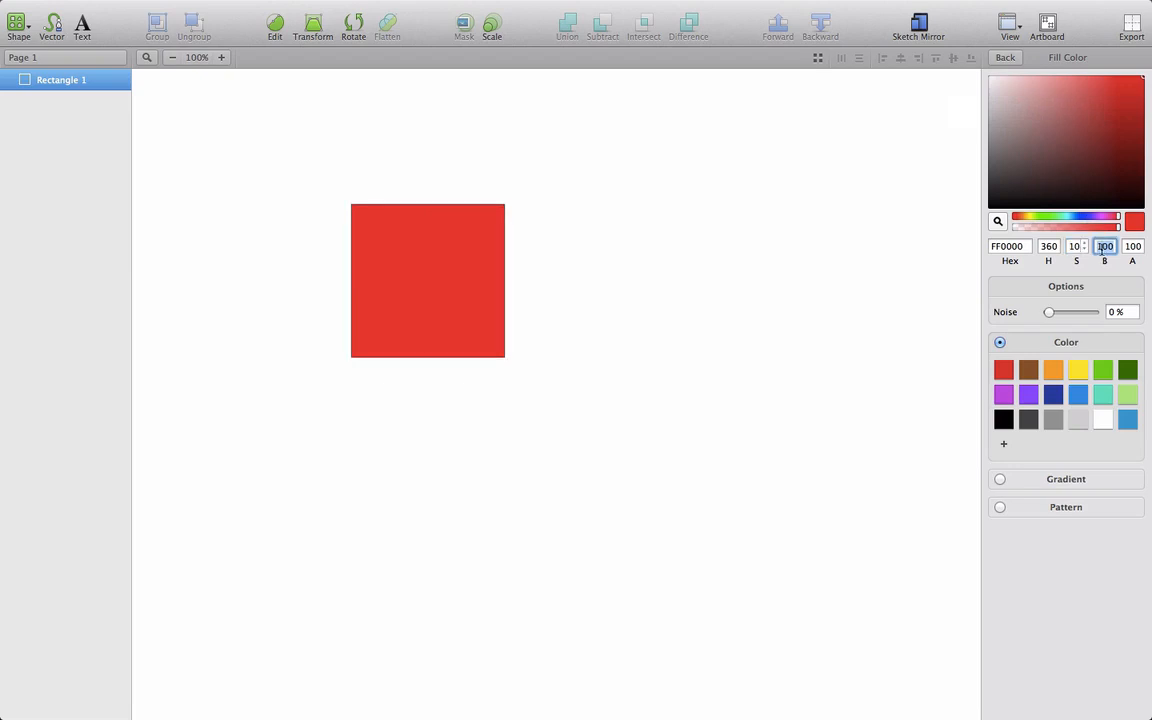
{"action": "left_click", "coordinate": [428, 280]}
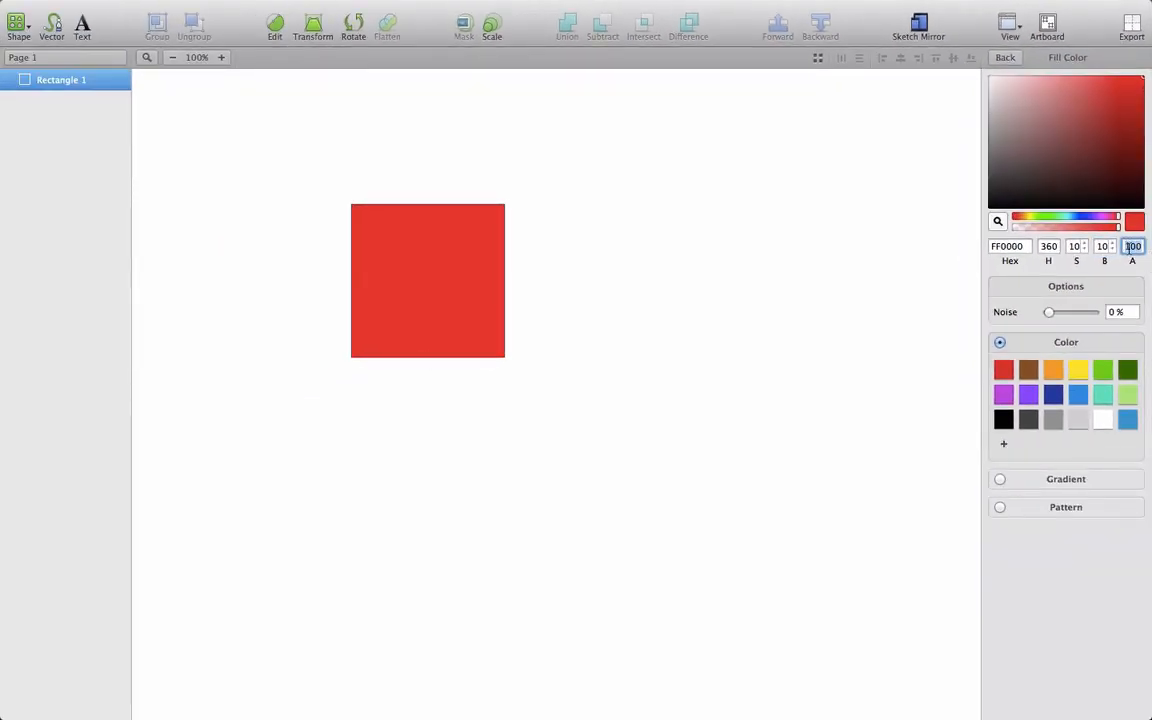
{"action": "left_click", "coordinate": [428, 280]}
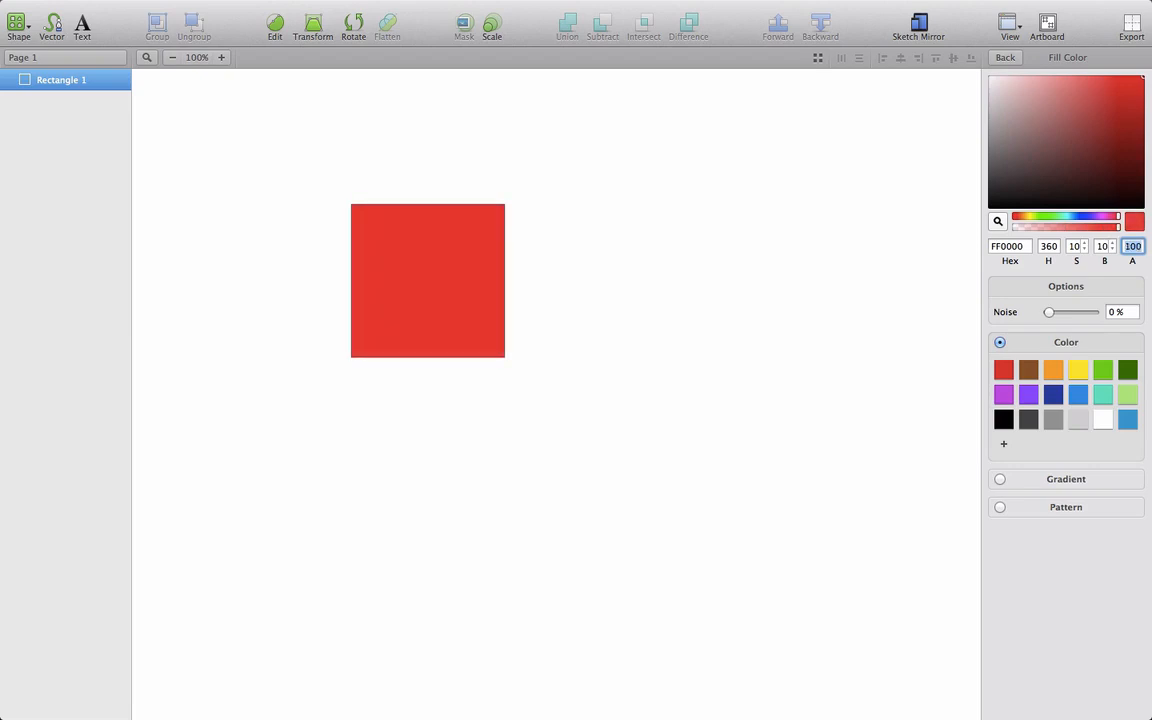
{"action": "mouse_move", "coordinate": [750, 240]}
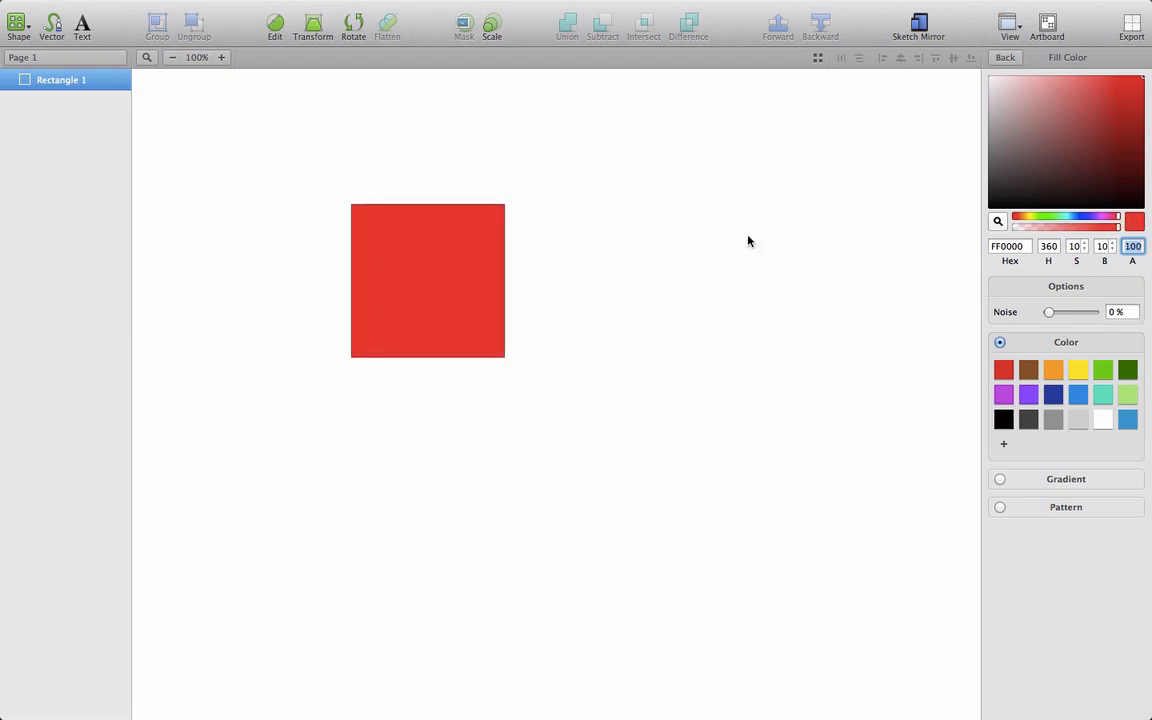
Step: Draw a second square over the red one's upper-left corner and fill it dark blue
{"action": "left_click_drag", "start_coordinate": [278, 164], "coordinate": [390, 236]}
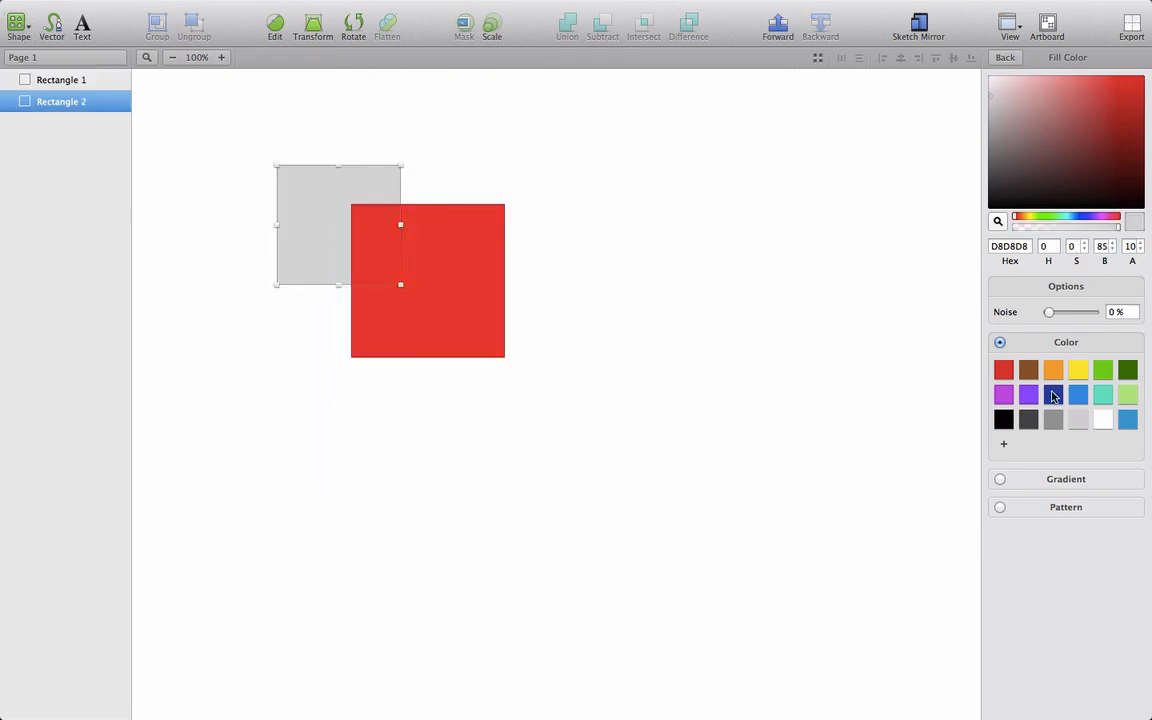
{"action": "left_click", "coordinate": [1052, 394]}
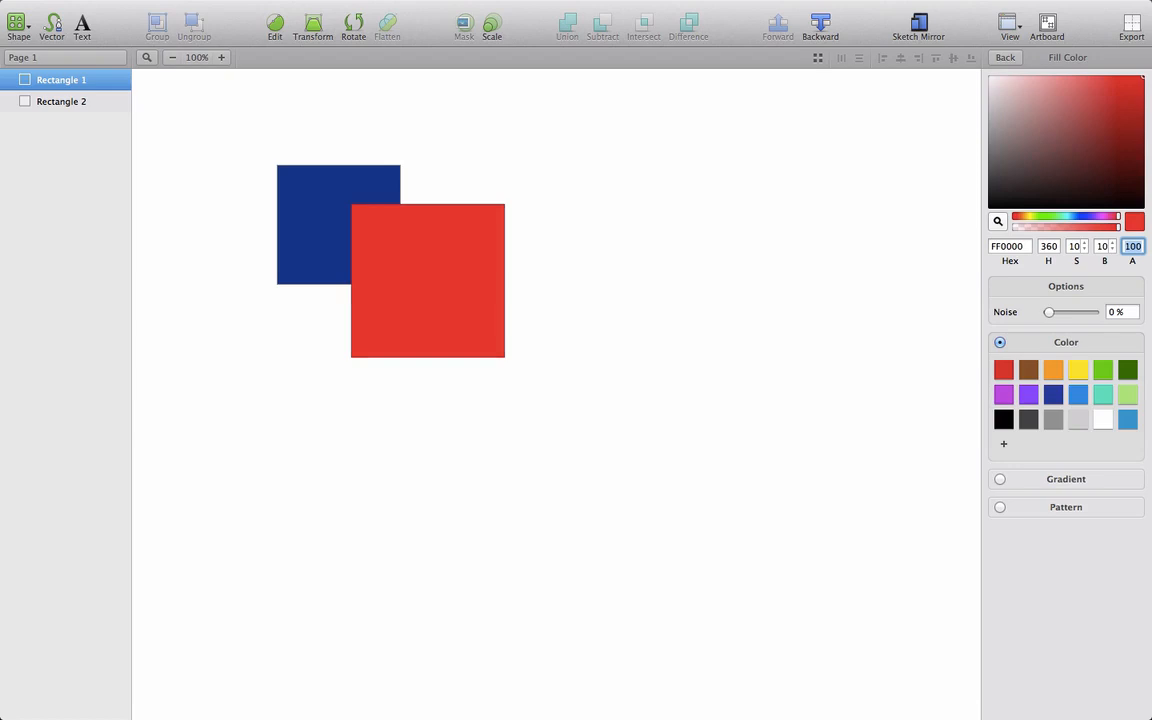
Step: Reselect the red square and show its fill values as RGB again
{"action": "left_click", "coordinate": [428, 280]}
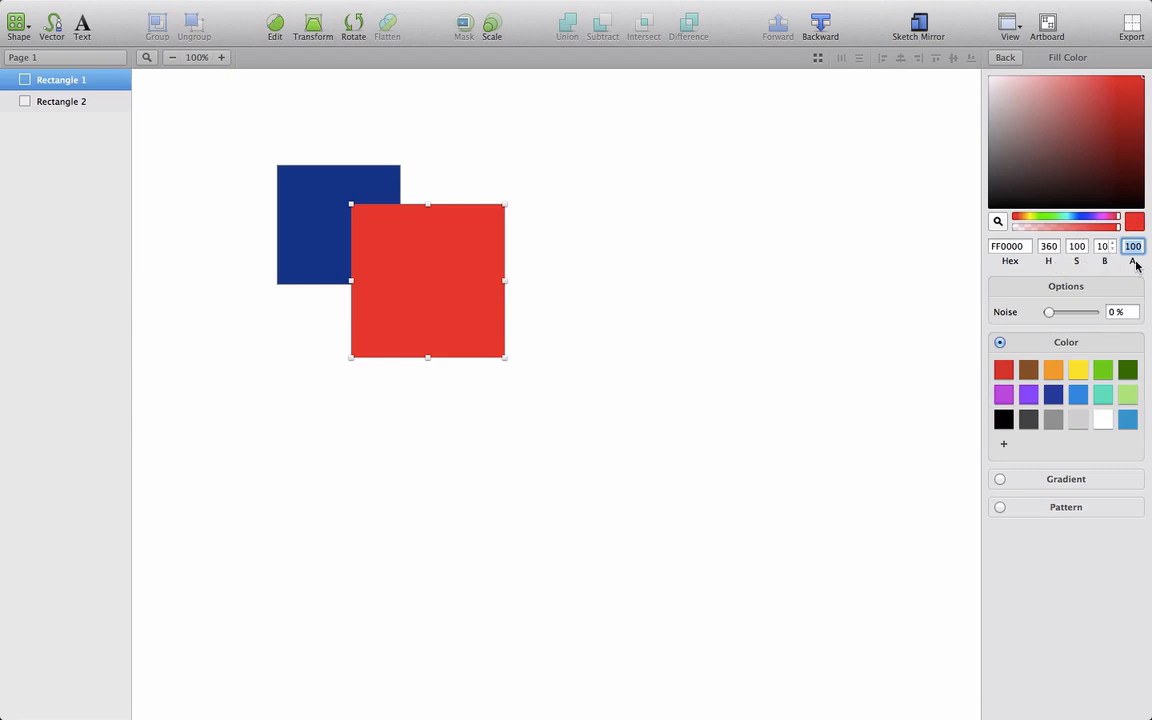
{"action": "left_click", "coordinate": [1048, 260]}
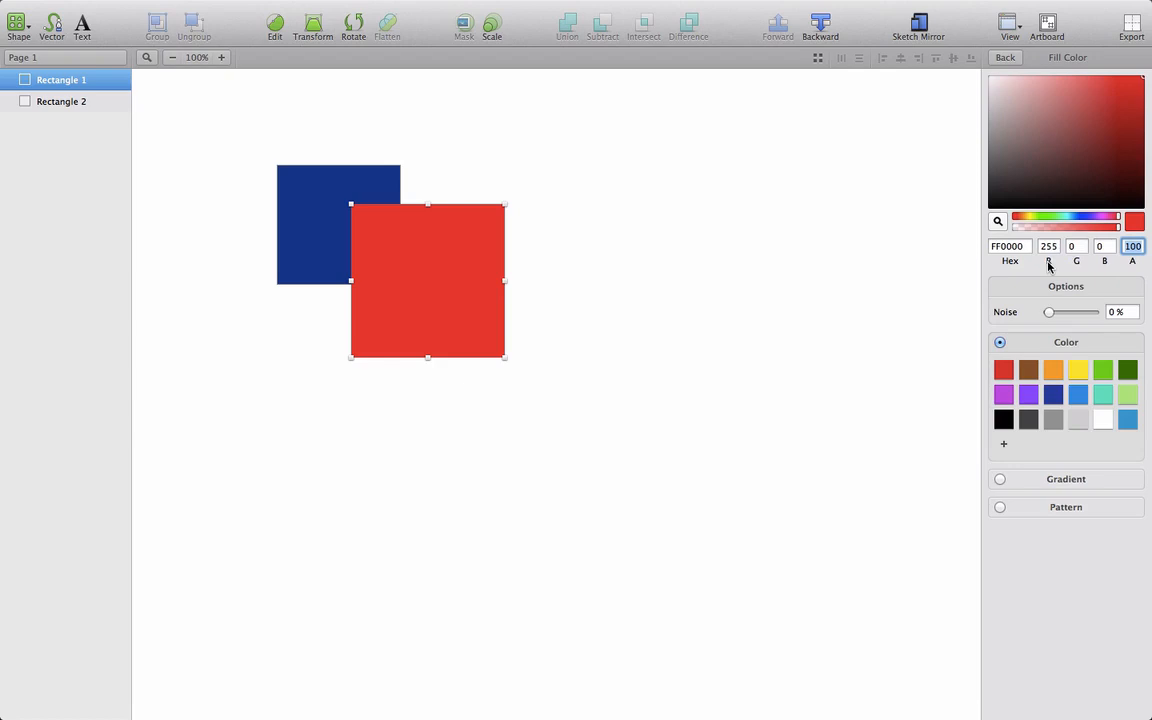
{"action": "left_click", "coordinate": [1076, 260]}
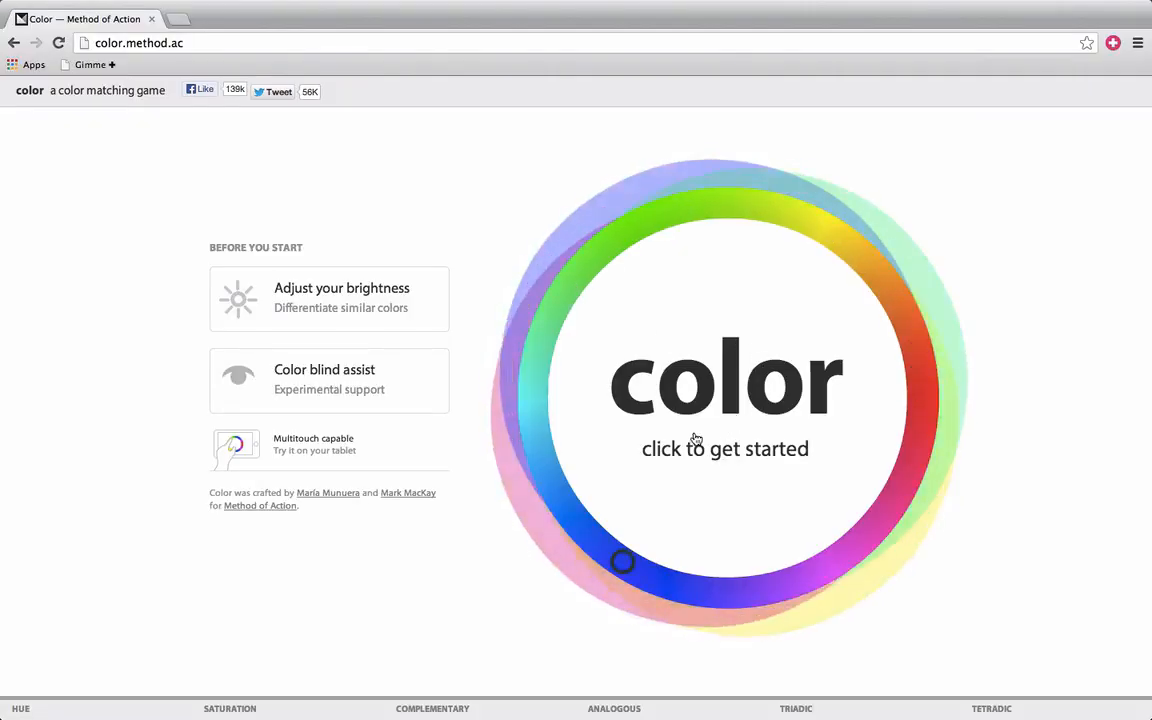
Step: Bring up the color.method.ac colour-matching game's start screen in the browser
{"action": "left_click_drag", "start_coordinate": [622, 560], "coordinate": [552, 312]}
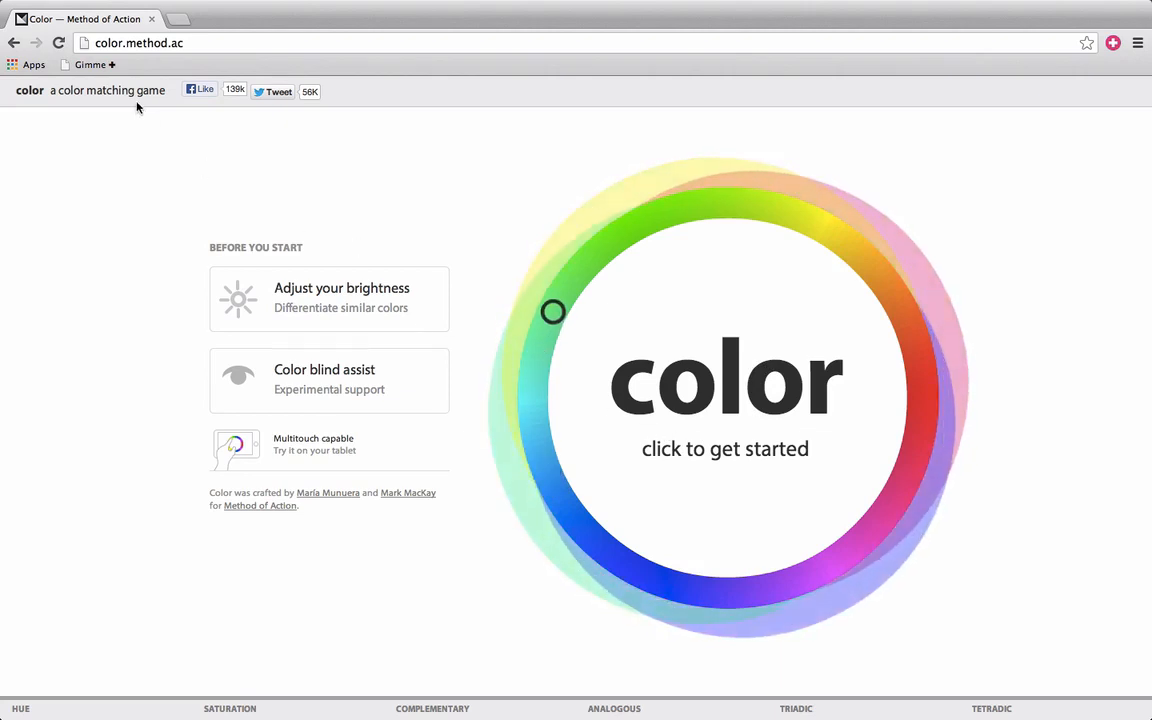